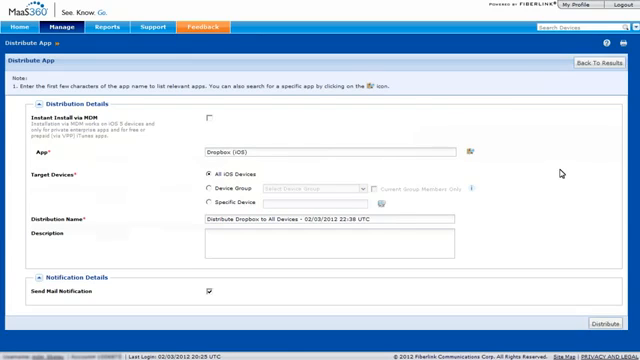
mouse_move(356, 172)
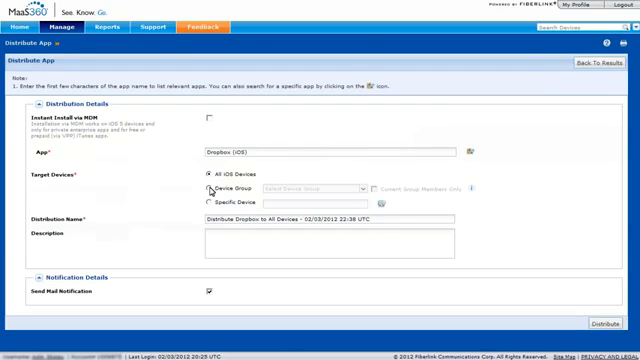
Target the Dropbox app distribution at a Device Group instead of all iOS devices.
click(196, 188)
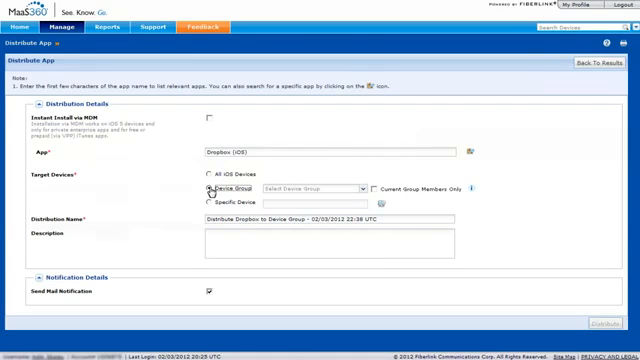